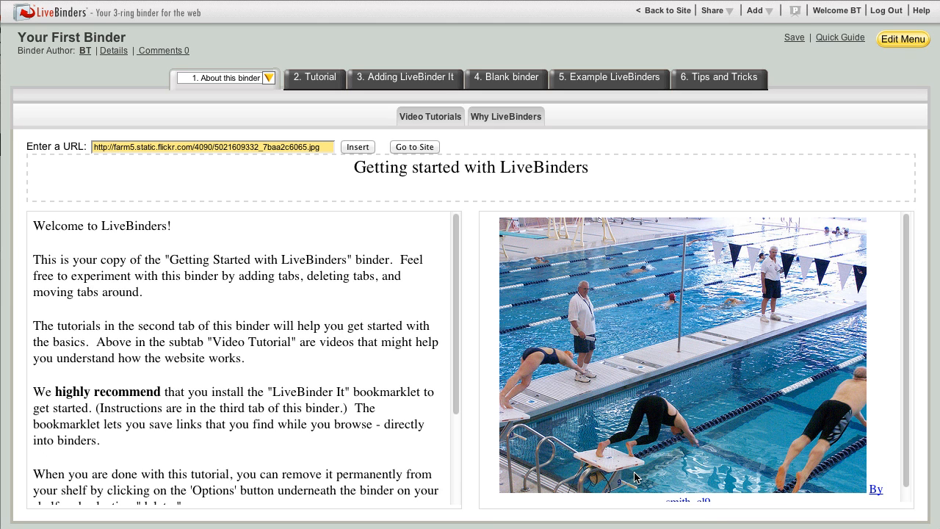
mouse_move(580, 454)
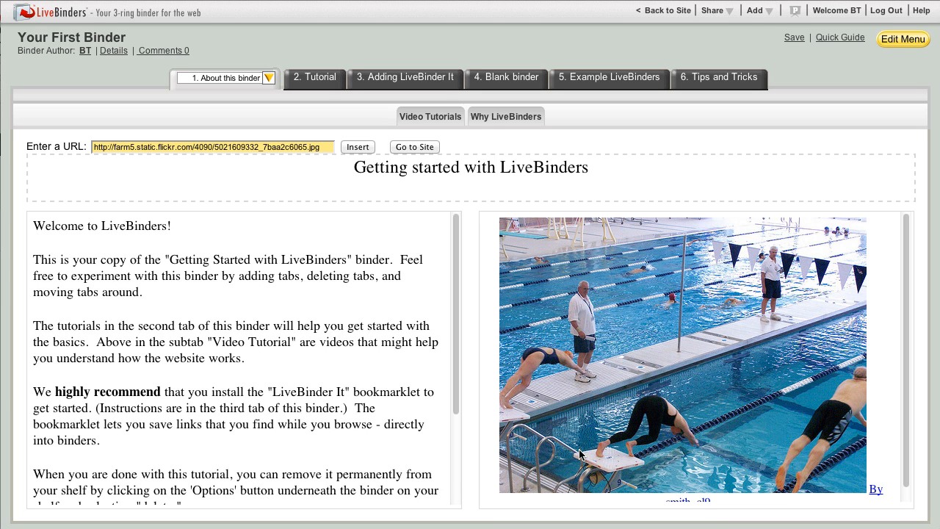
mouse_move(247, 315)
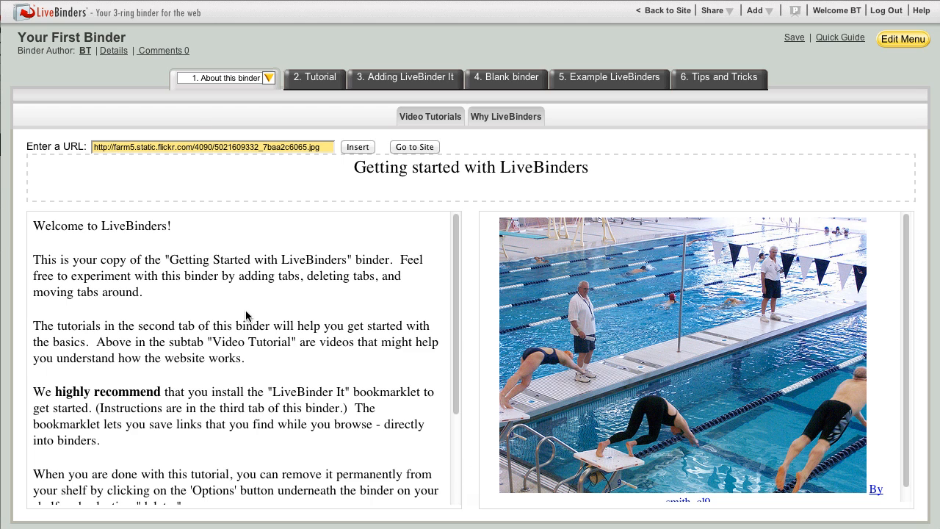
mouse_move(422, 121)
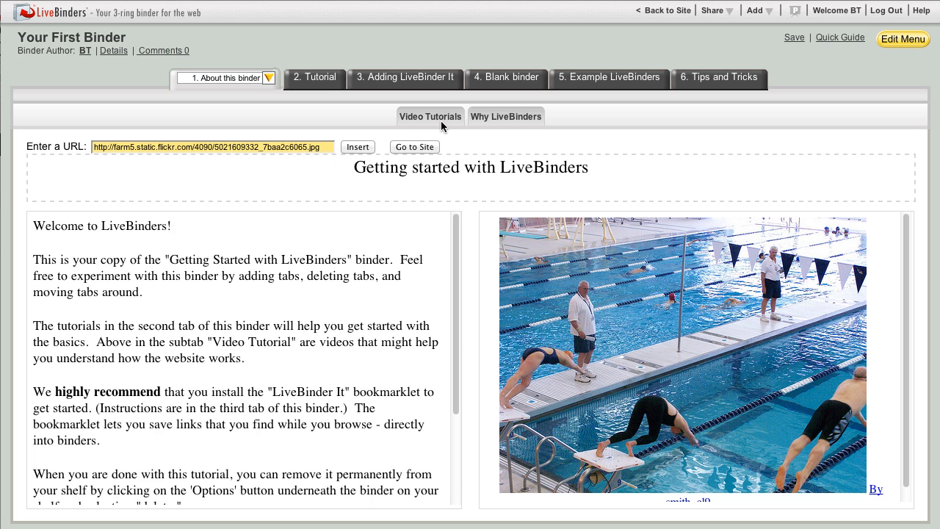
- Insert a blank New Tab after About this binder, holding an empty New subtab, and select its URL field
click(430, 116)
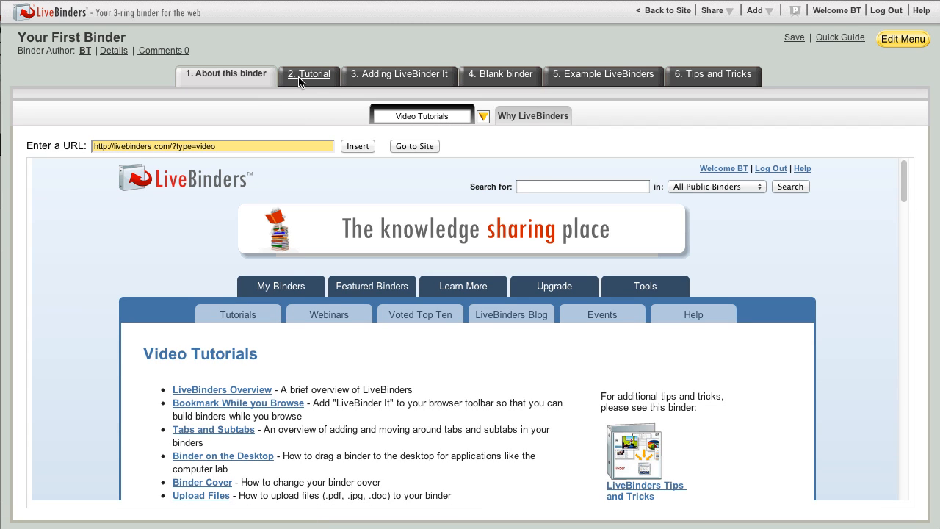
mouse_move(287, 81)
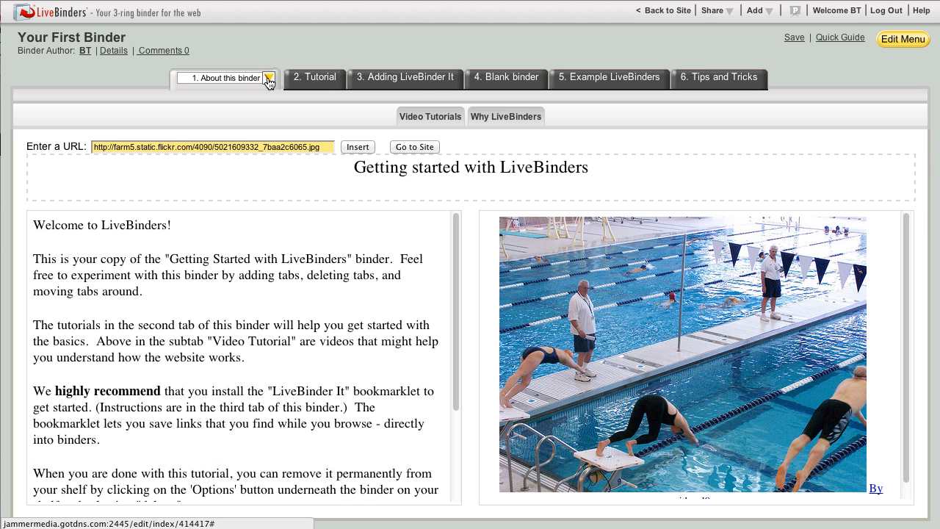
click(268, 78)
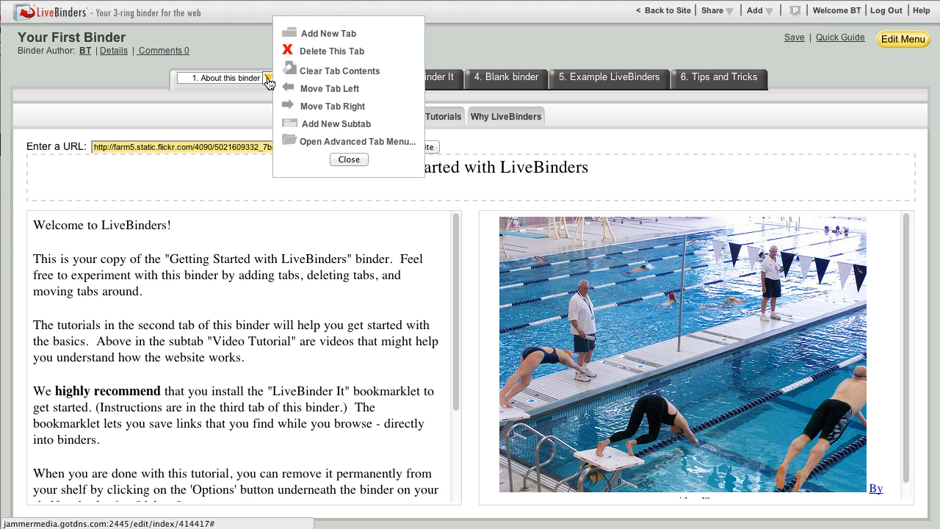
mouse_move(329, 33)
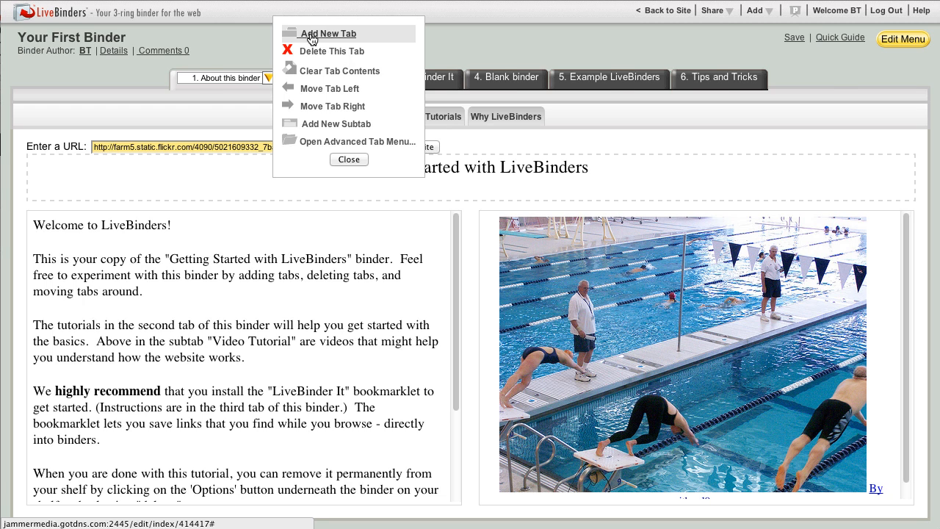
click(328, 33)
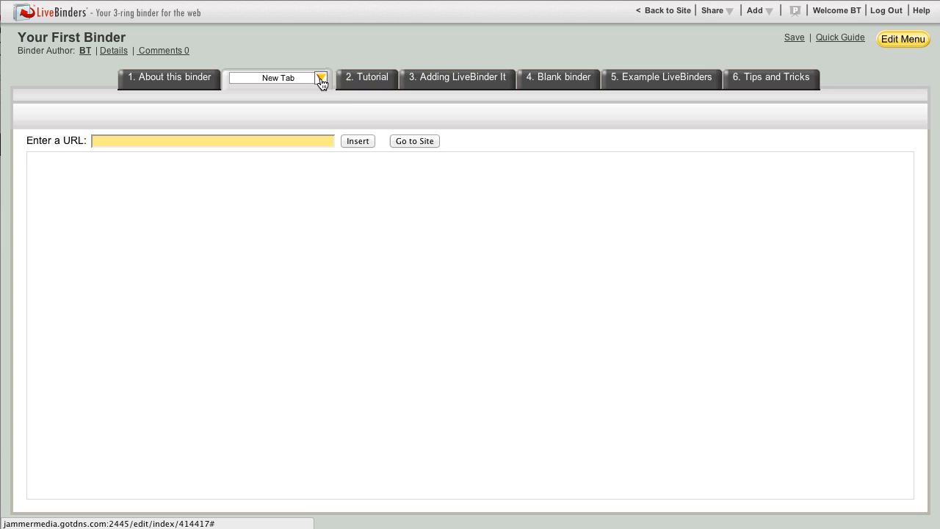
click(319, 77)
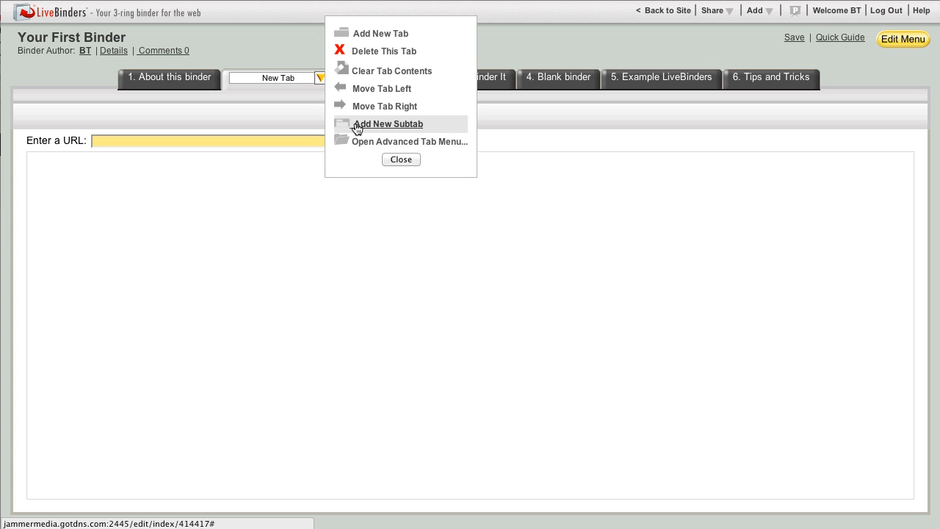
click(388, 123)
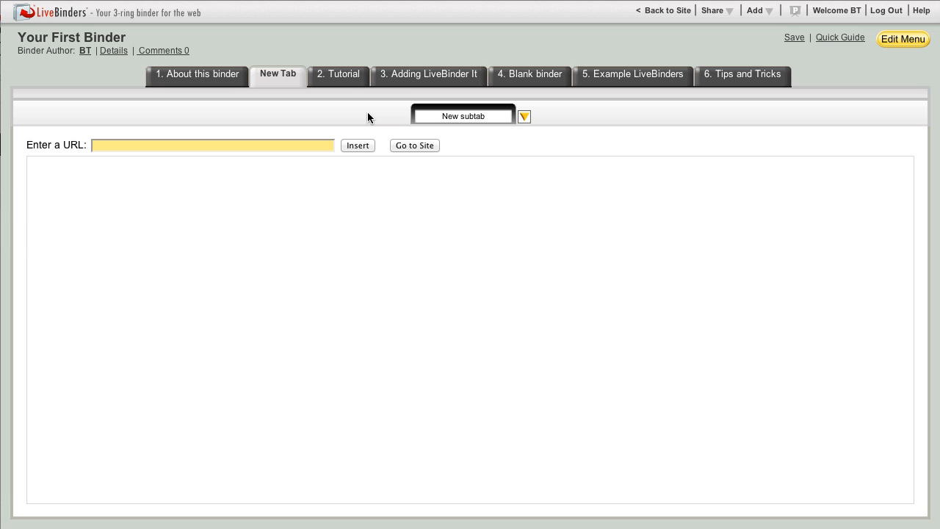
click(213, 145)
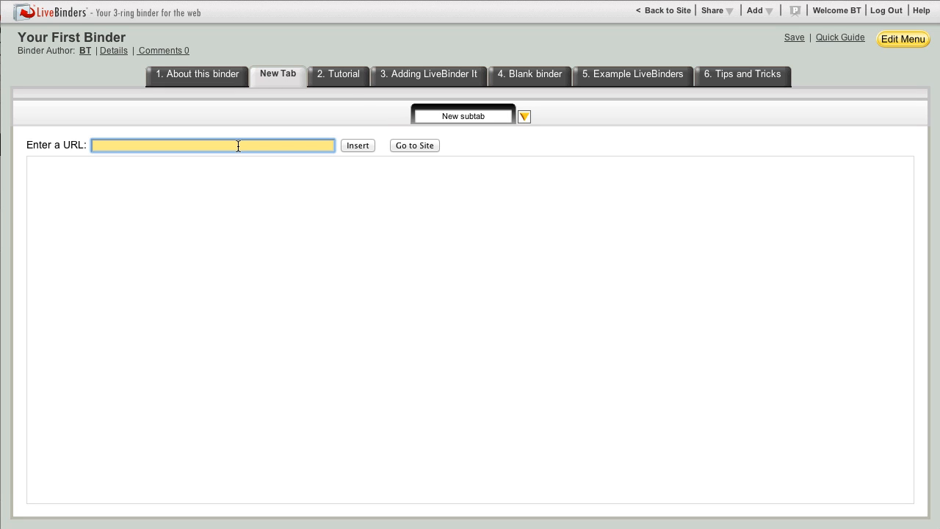
text(www.edmod)
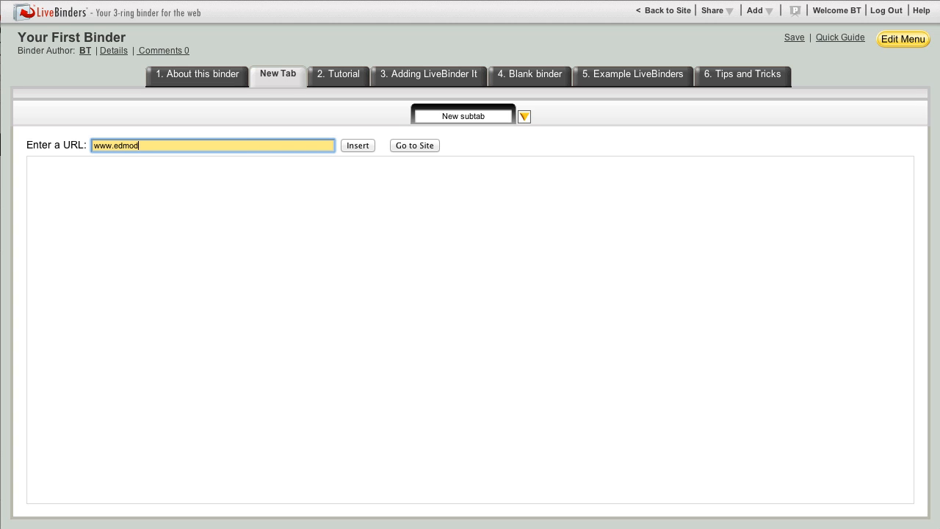
click(414, 145)
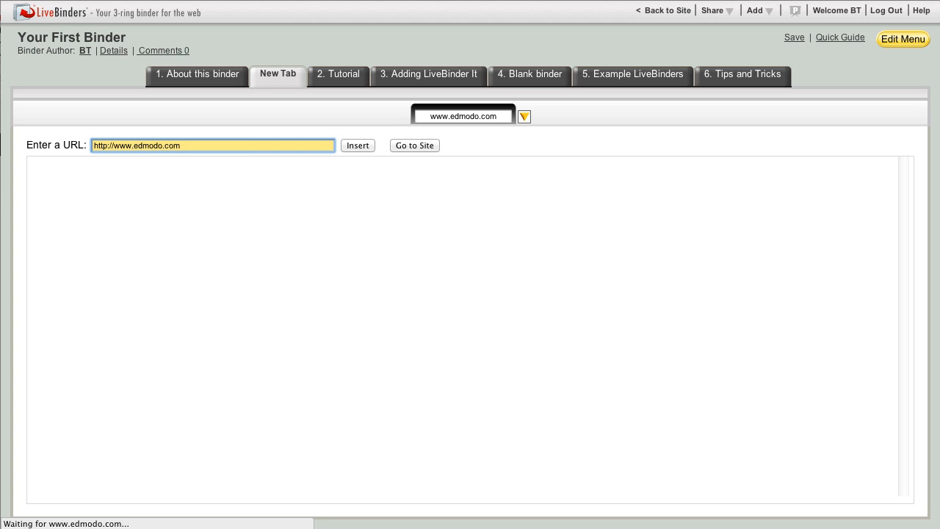
click(414, 144)
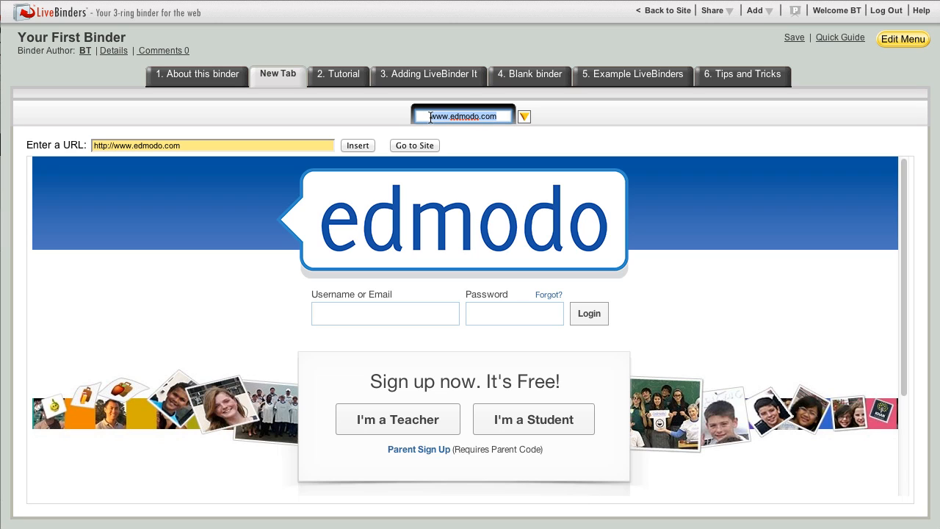
text(Edmodo)
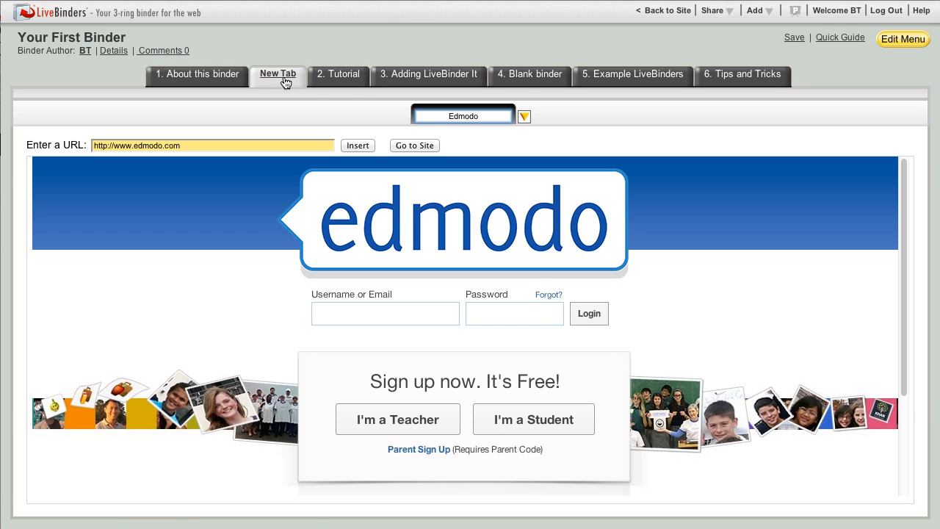
click(278, 75)
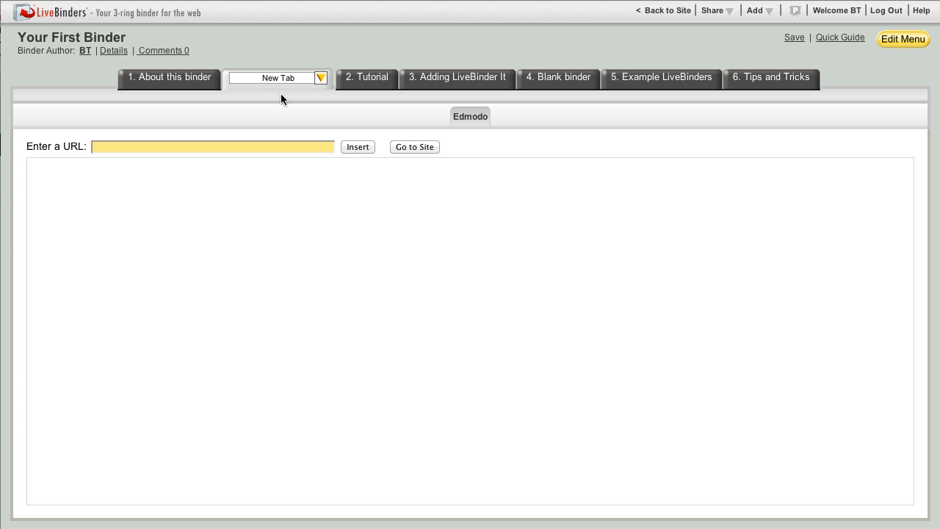
- Move New Tab one place left so it comes before About this binder
click(320, 78)
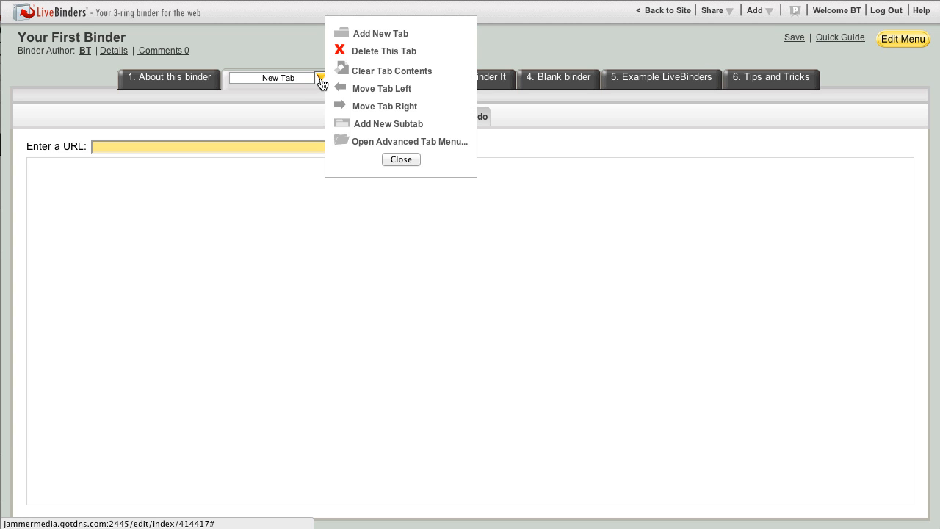
mouse_move(381, 89)
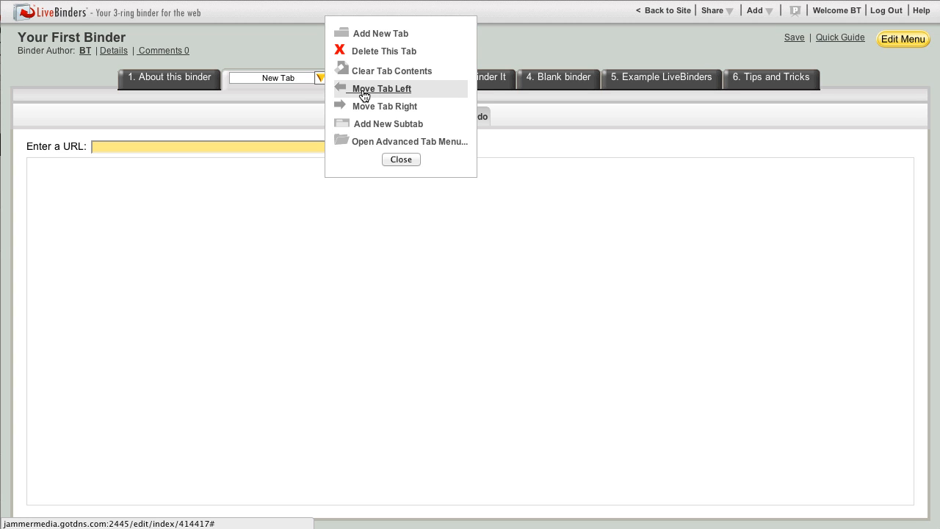
click(381, 88)
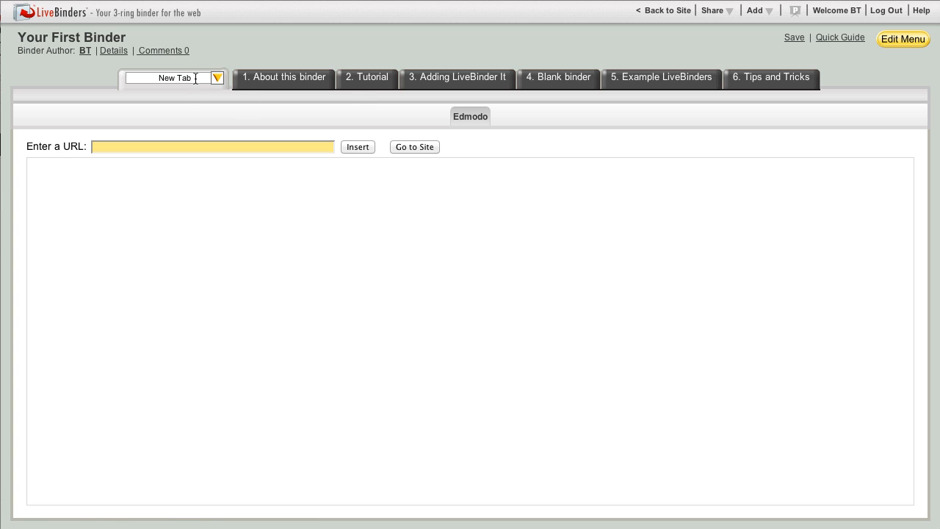
click(217, 78)
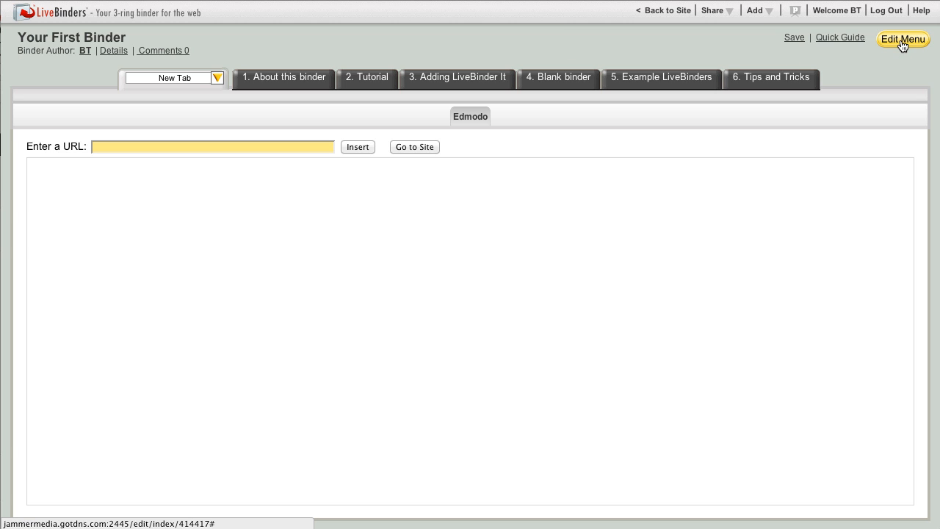
- Use the binder editing panel's tab tools to shift New Tab right to the last position
click(902, 40)
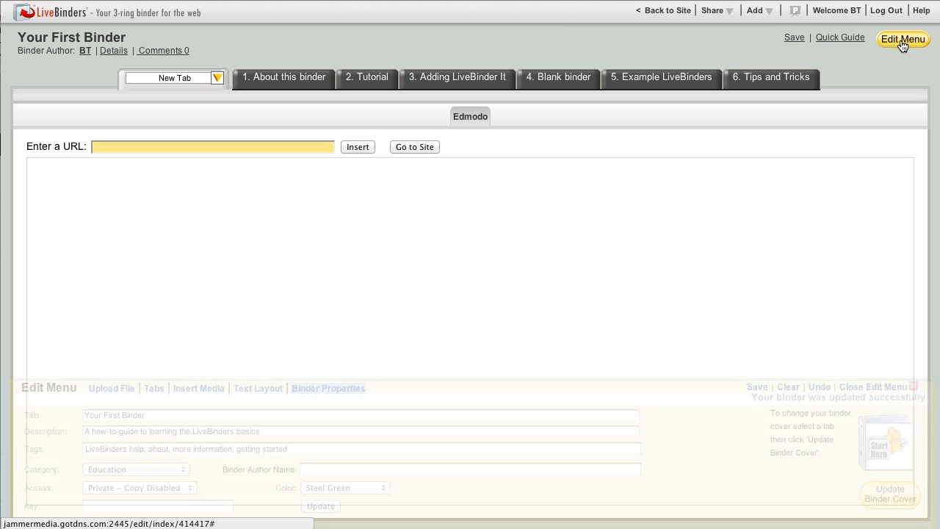
click(328, 388)
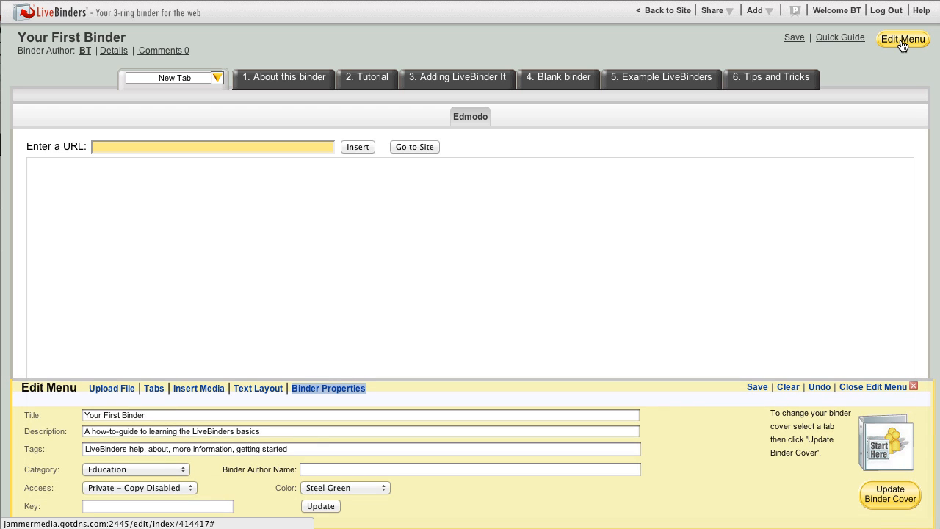
mouse_move(153, 388)
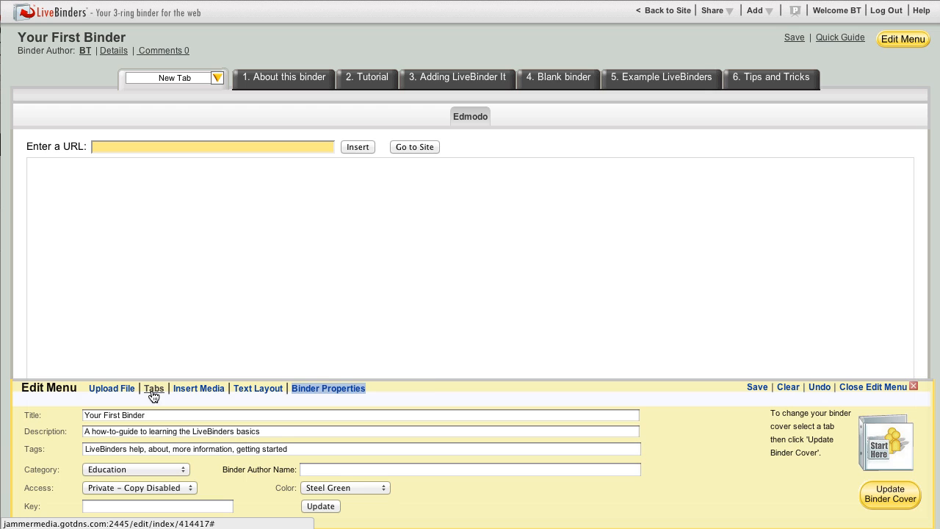
click(154, 387)
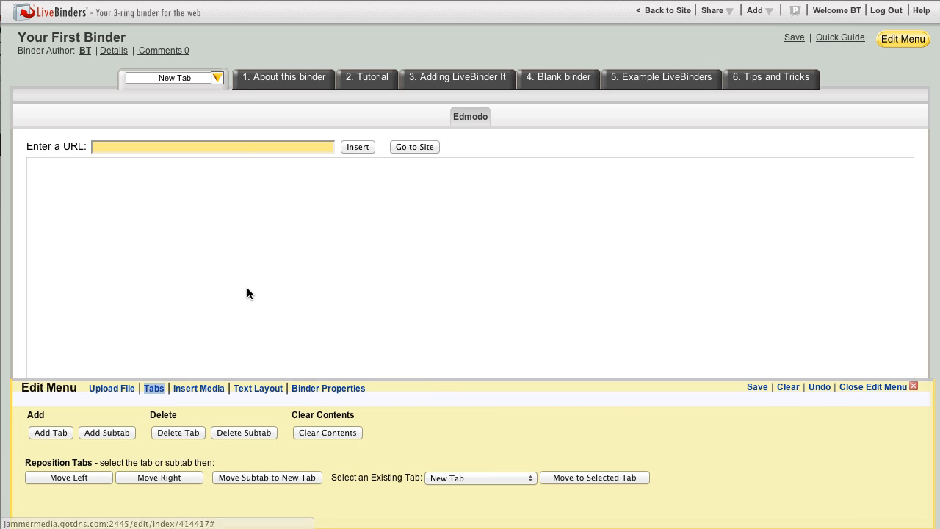
click(216, 78)
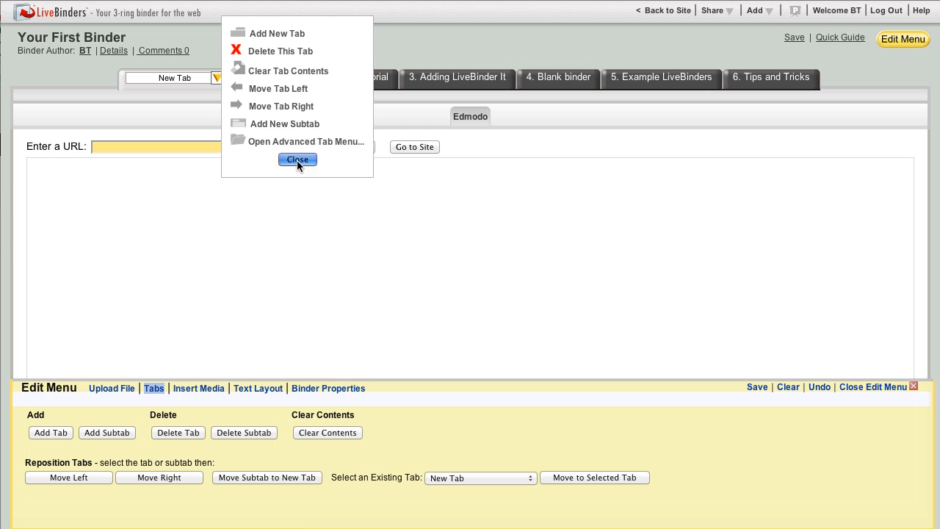
click(297, 159)
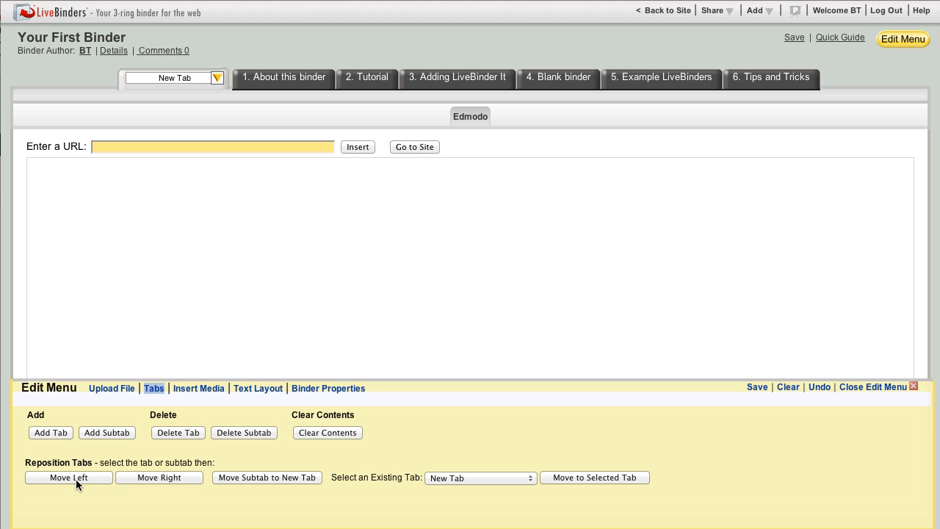
mouse_move(154, 481)
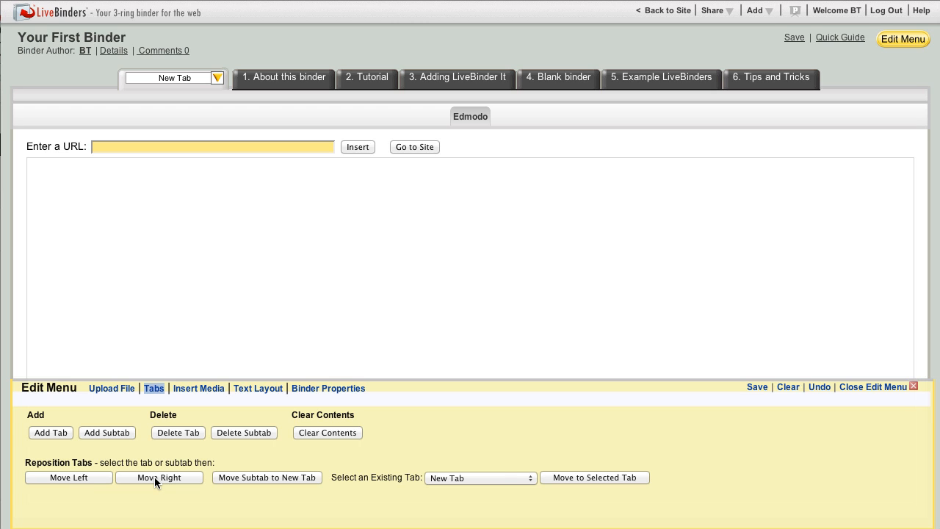
click(159, 477)
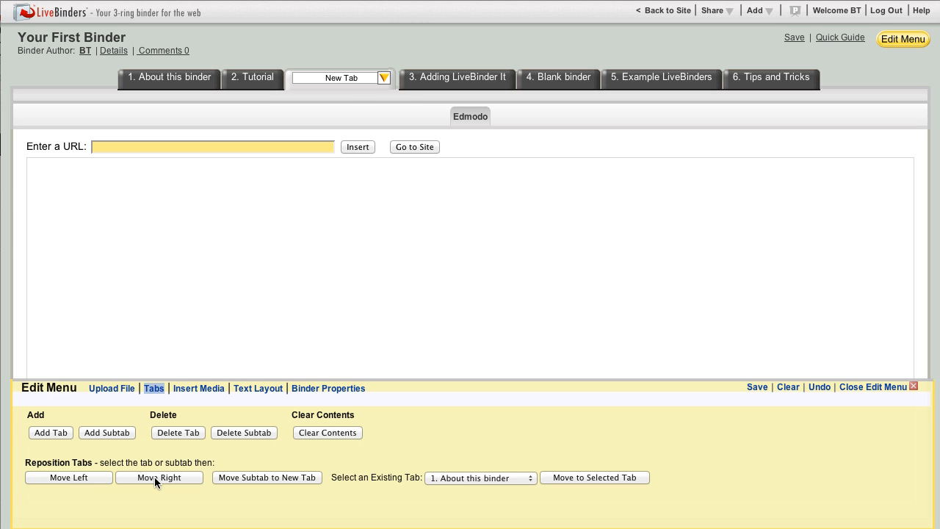
click(159, 477)
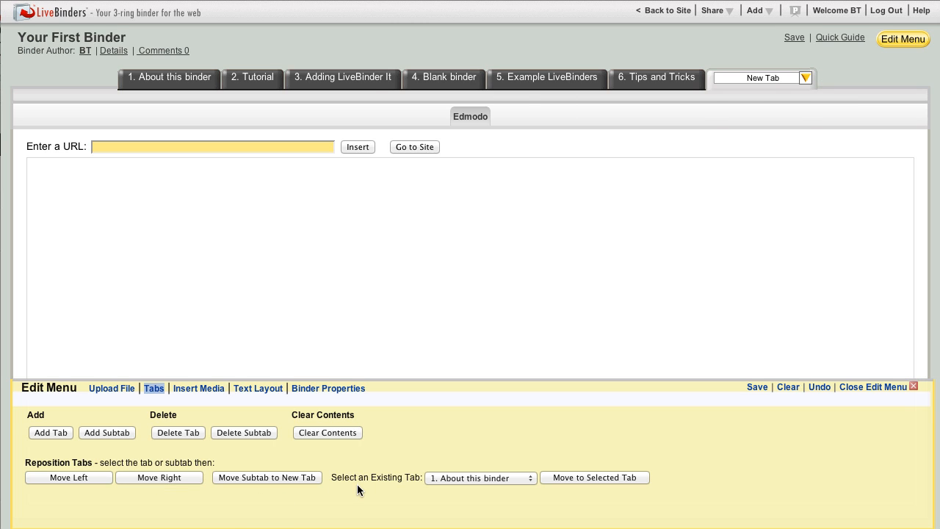
mouse_move(422, 499)
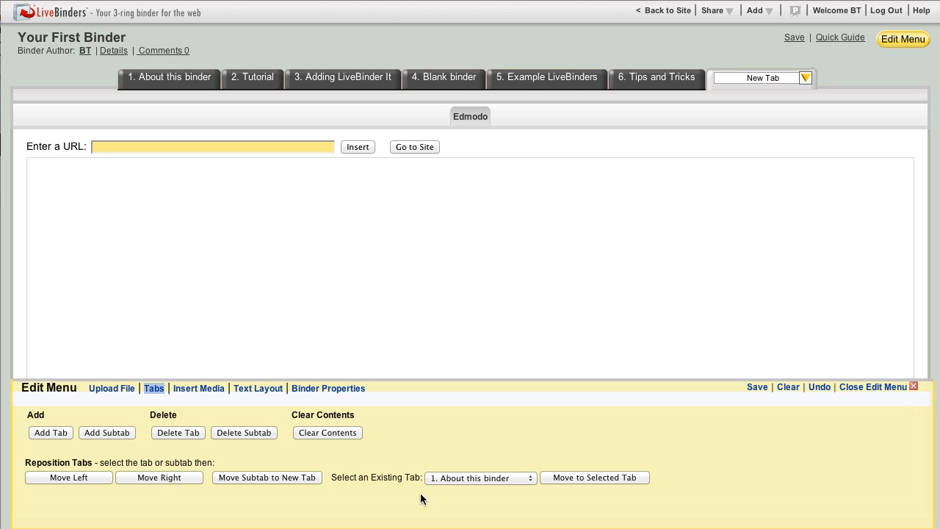
- Move New Tab under the existing '2. Tutorial' tab as a subtab
click(479, 478)
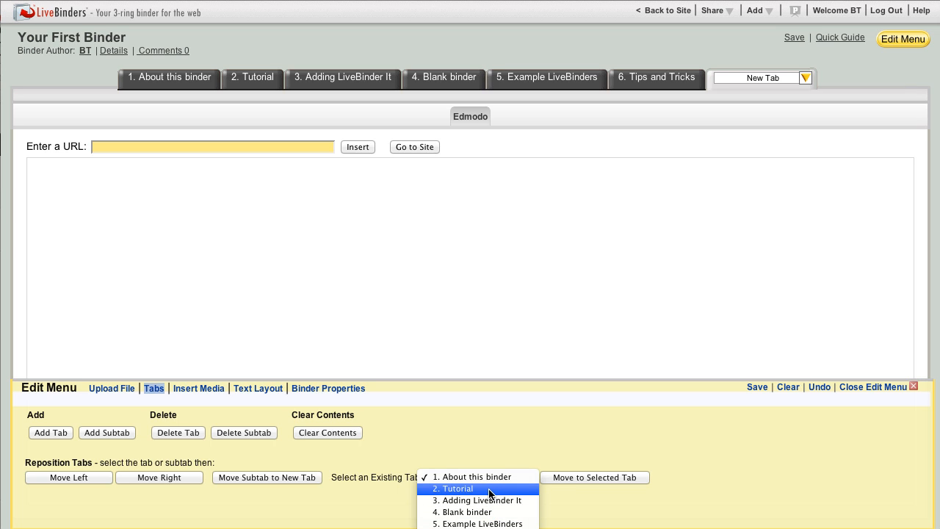
click(452, 488)
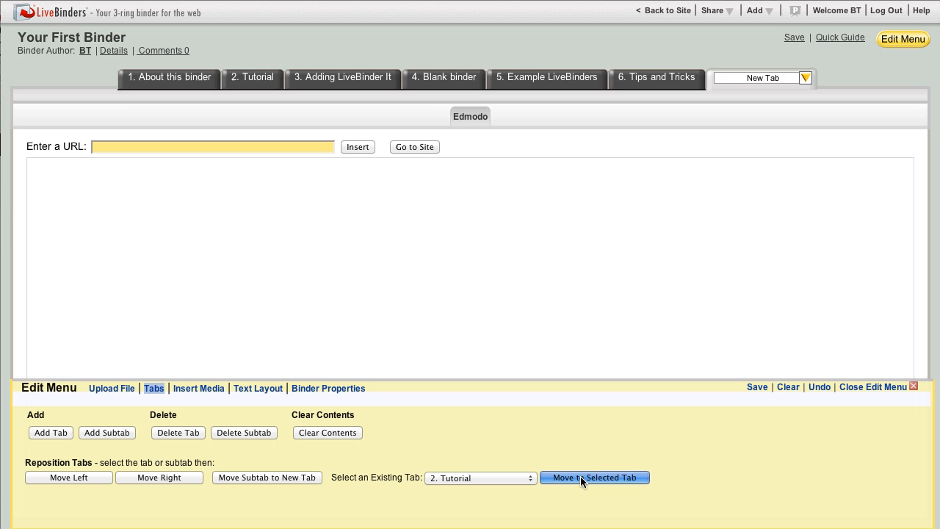
click(594, 477)
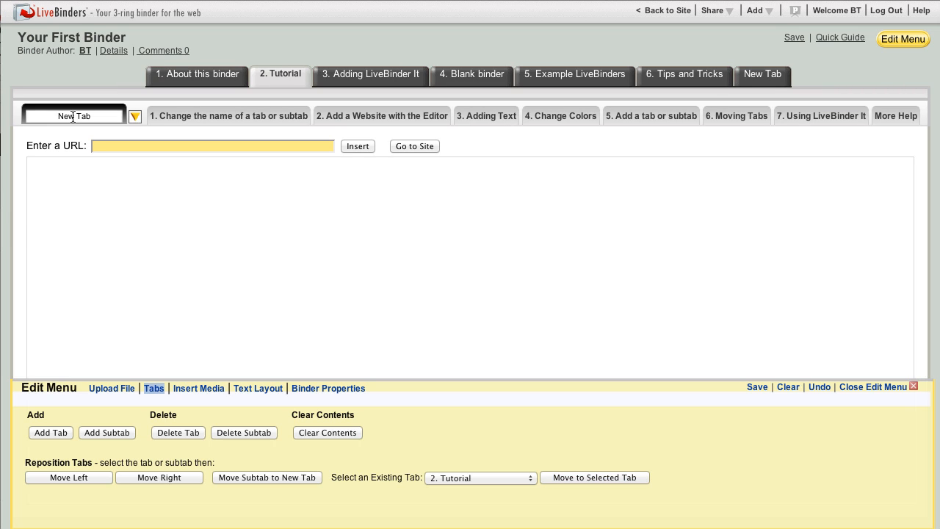
mouse_move(252, 484)
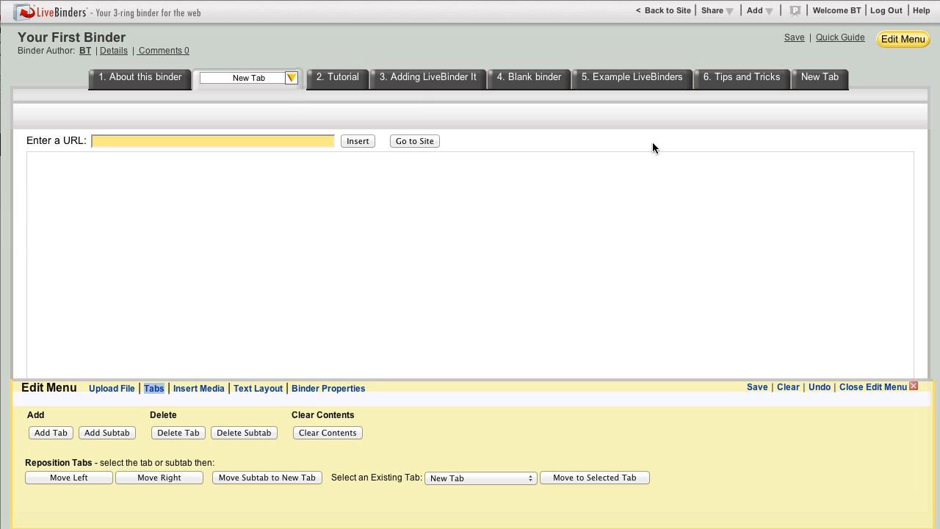
mouse_move(290, 78)
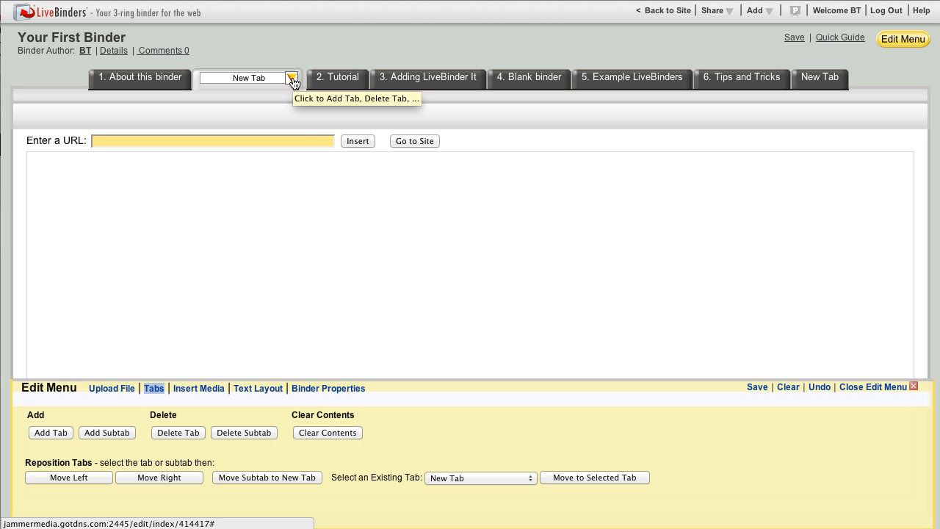
- Delete the blank New Tab after About this binder and confirm the deletion
click(293, 78)
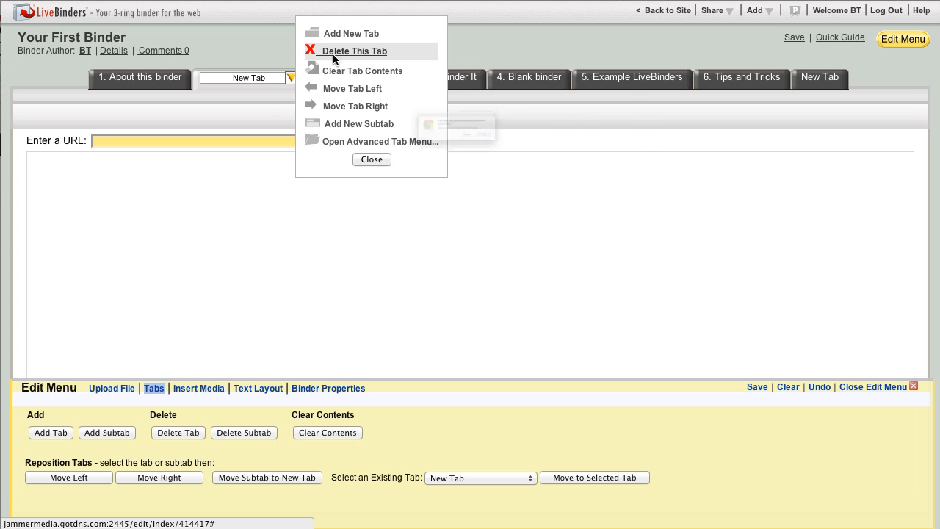
click(354, 50)
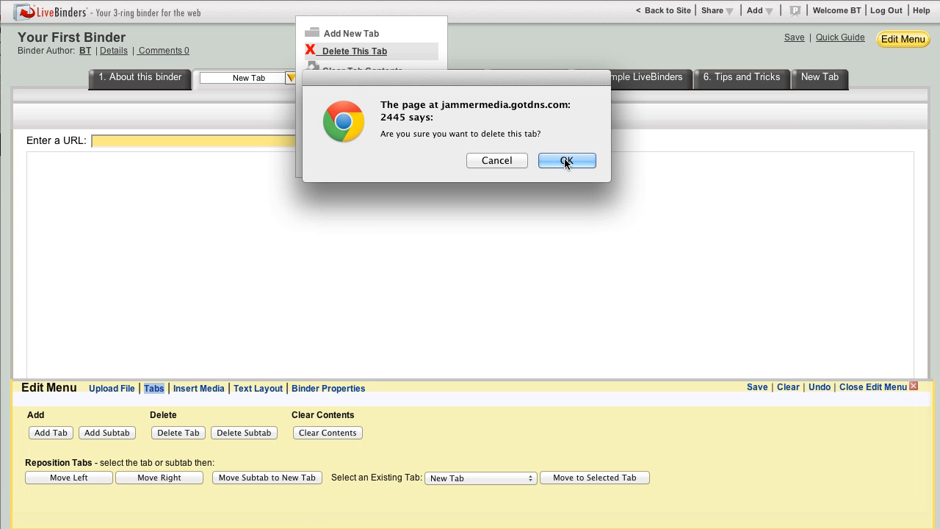
click(566, 160)
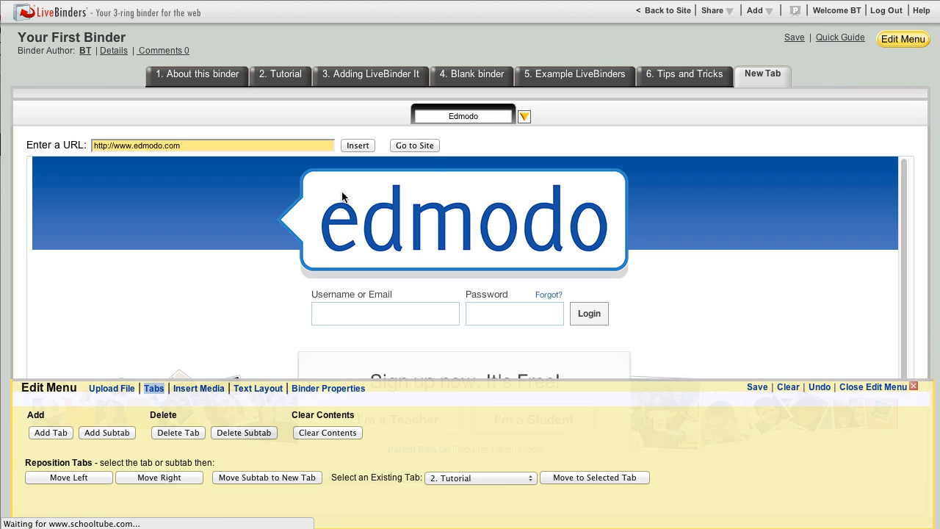
mouse_move(514, 134)
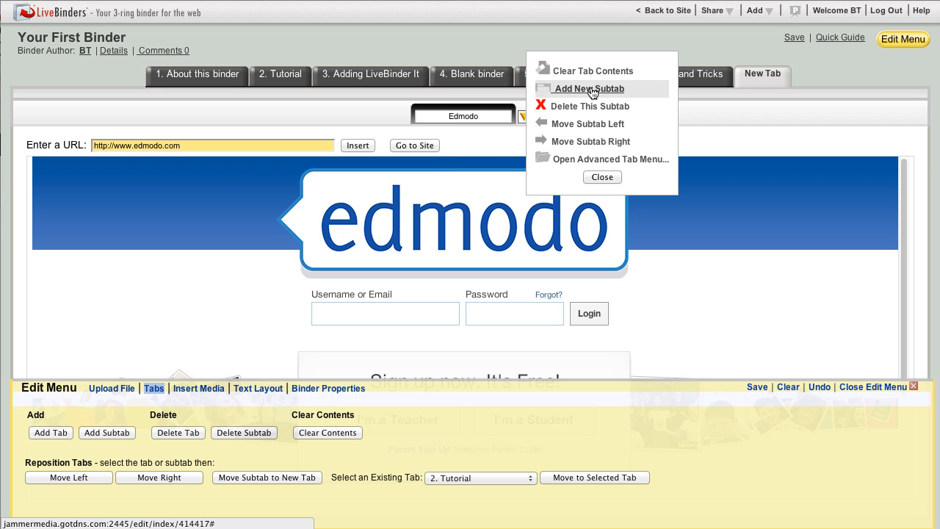
mouse_move(595, 71)
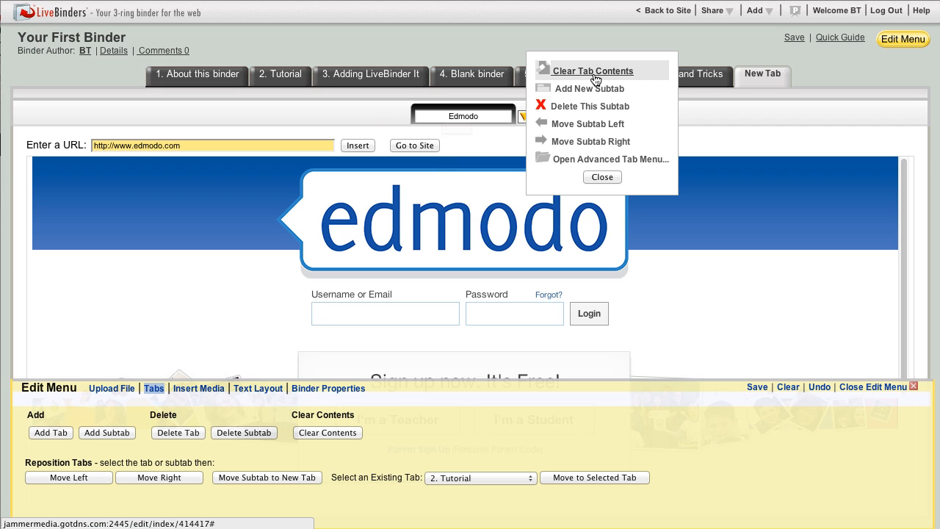
- Clear the Edmodo subtab's contents and confirm with OK
click(593, 71)
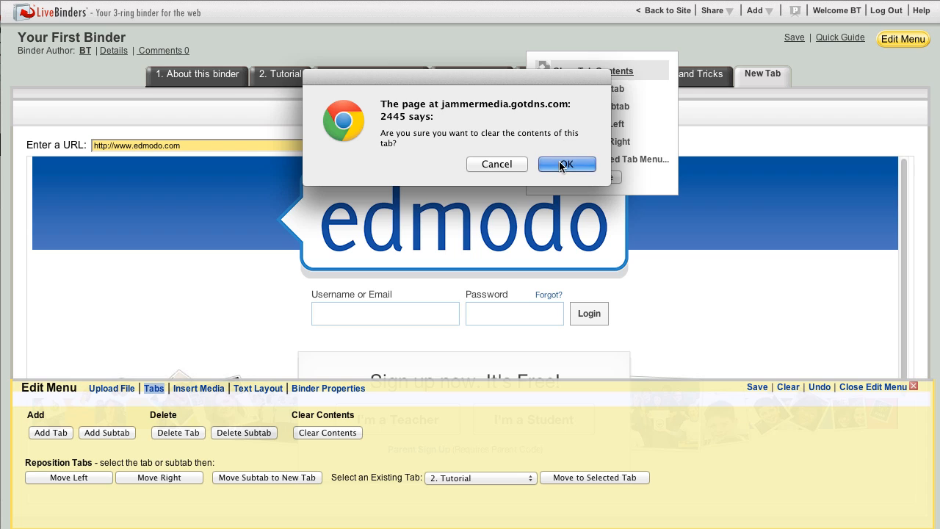
click(566, 164)
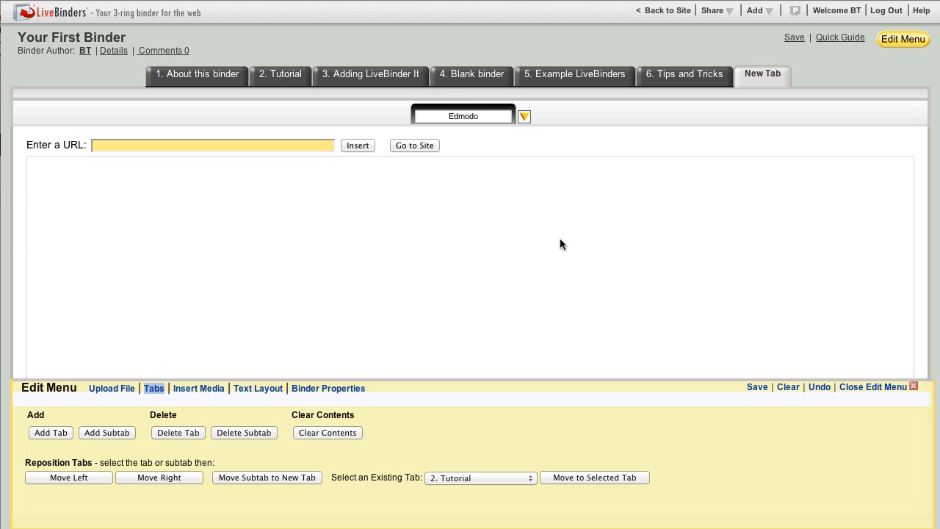
mouse_move(779, 314)
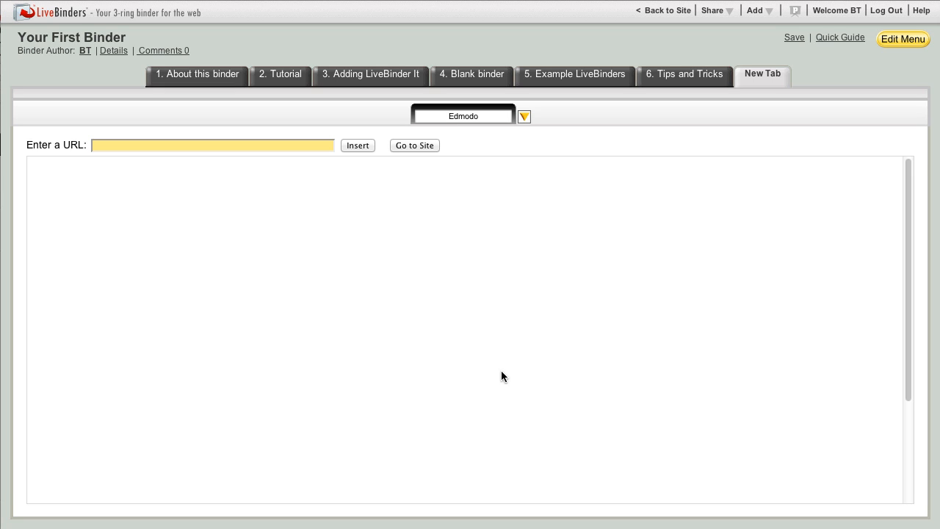
mouse_move(477, 334)
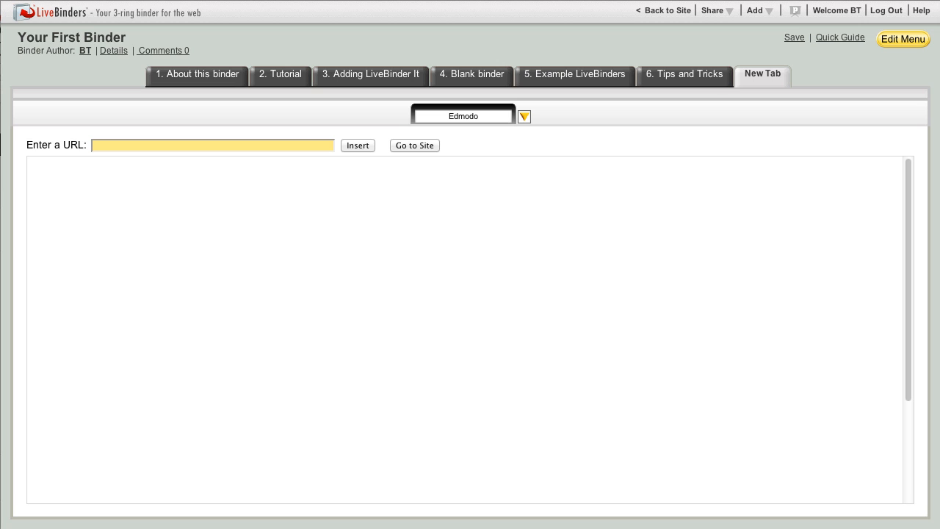
click(414, 144)
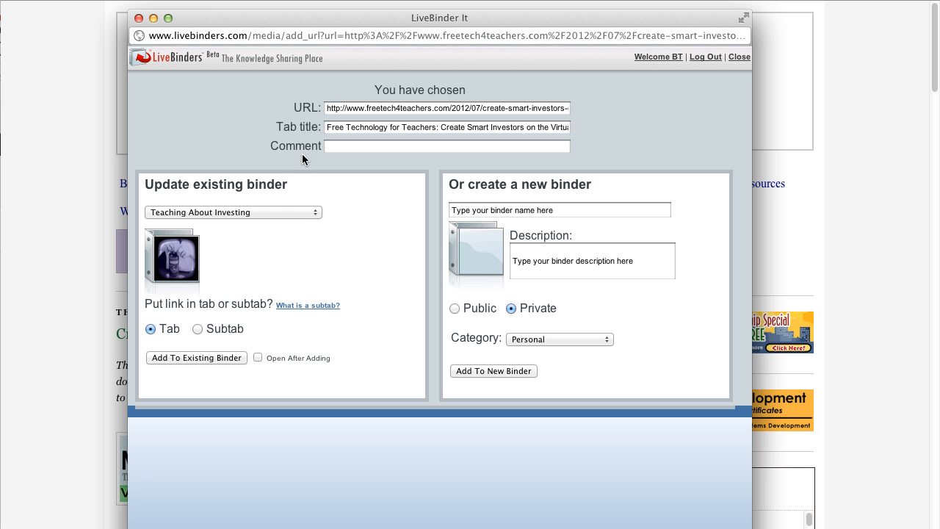
mouse_move(319, 215)
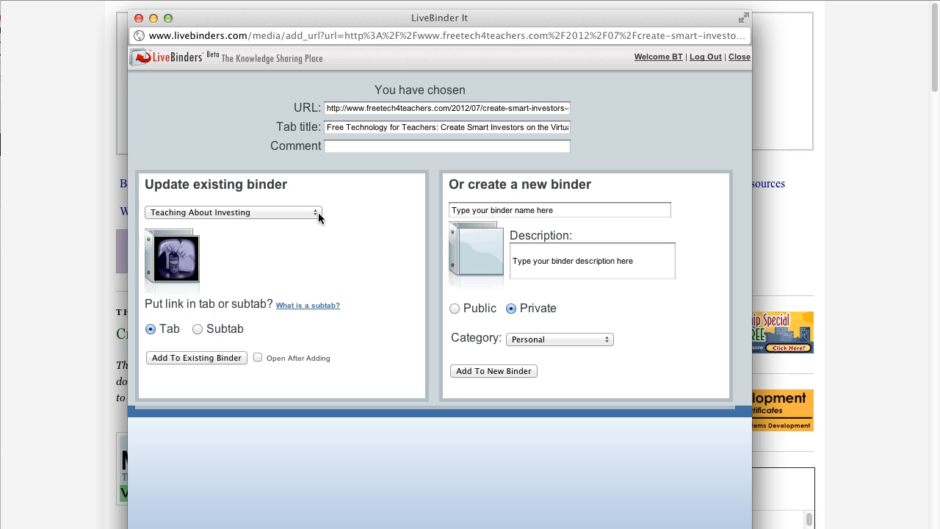
- In LiveBinder It, browse the existing binders list and keep 'Teaching About Investing' as the target
click(233, 212)
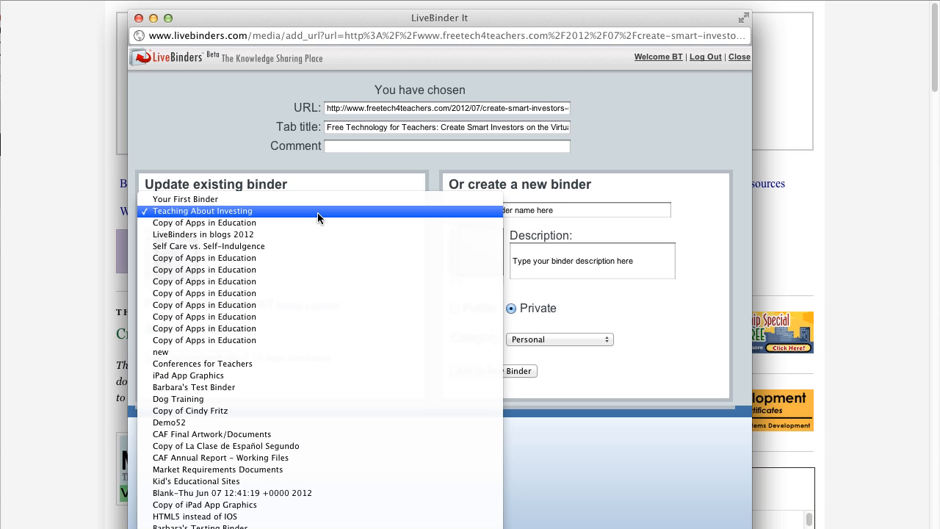
click(203, 211)
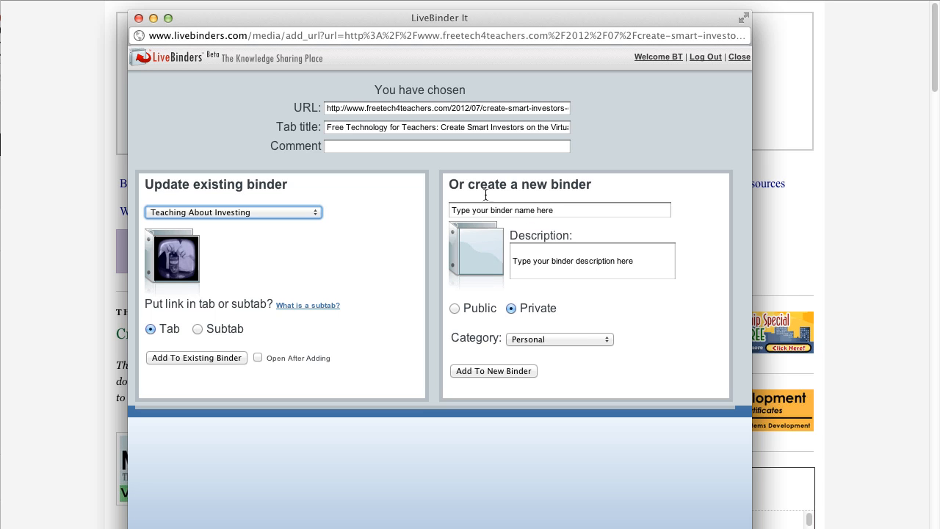
mouse_move(181, 345)
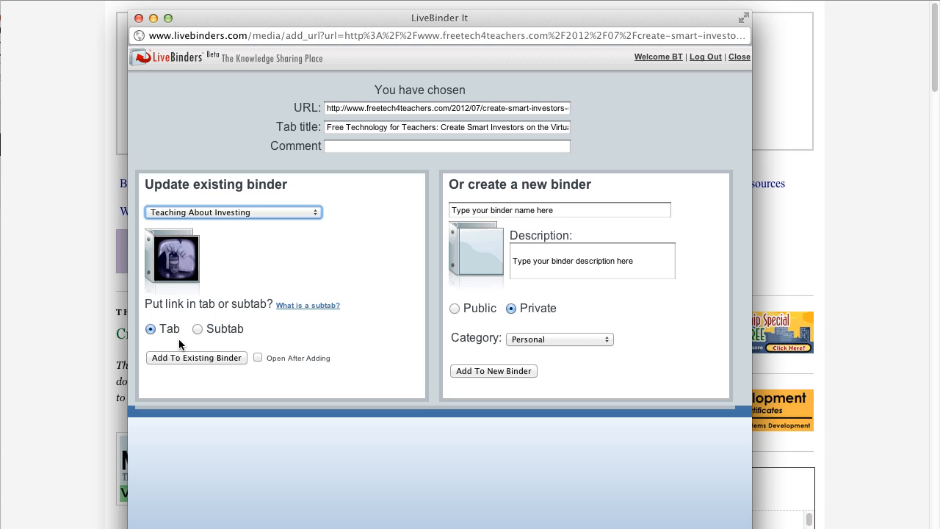
mouse_move(200, 335)
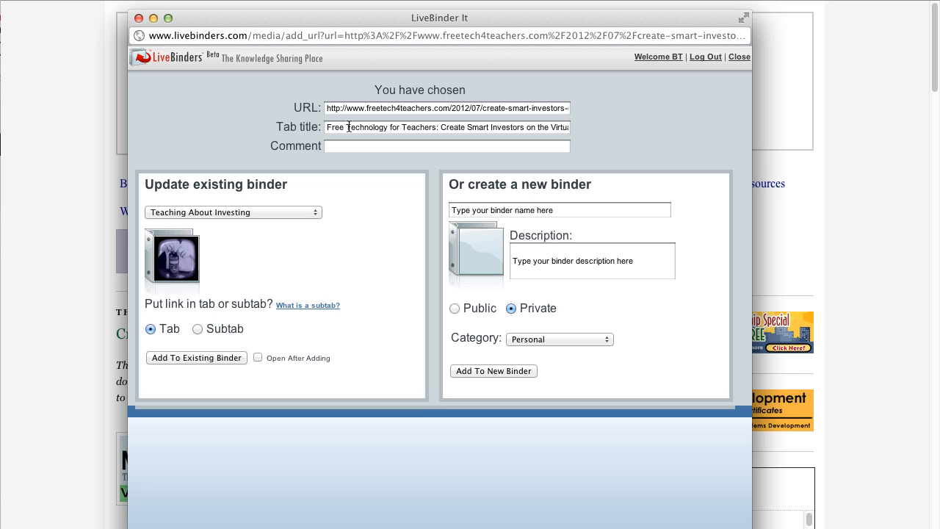
- Retitle the tab 'Create Smart Investors on the Virtual Stock Exchnage' and close LiveBinder It
click(447, 127)
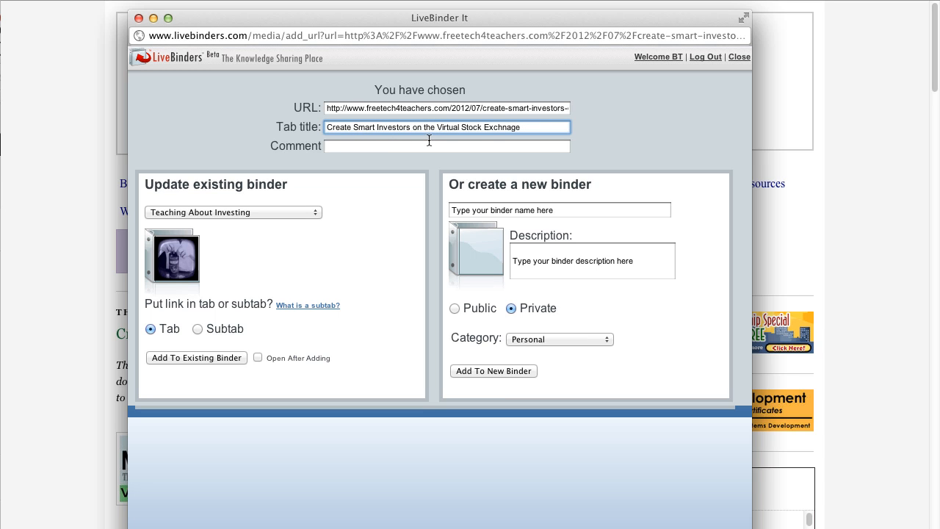
mouse_move(408, 175)
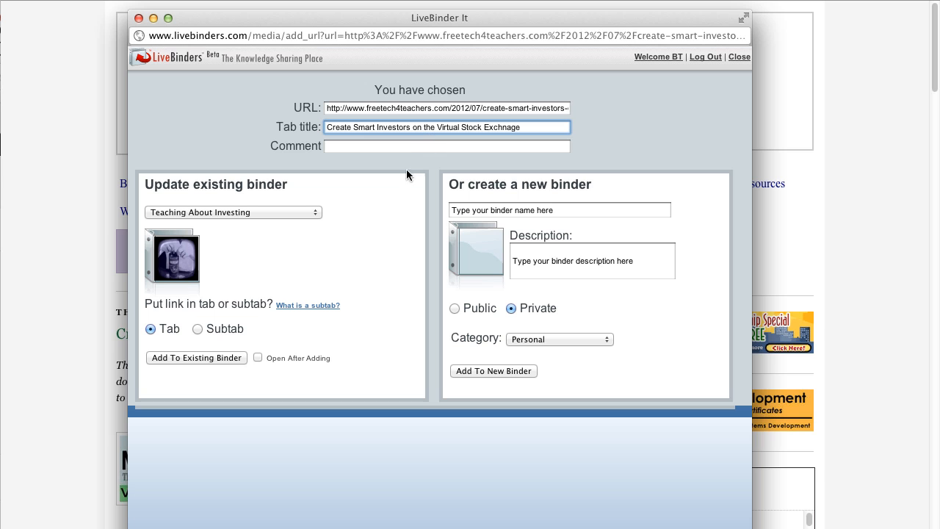
mouse_move(379, 276)
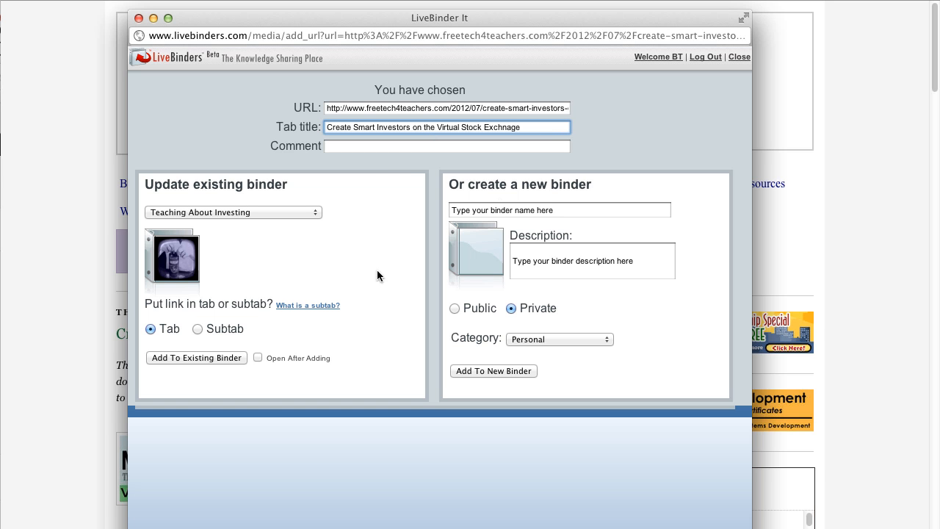
click(739, 57)
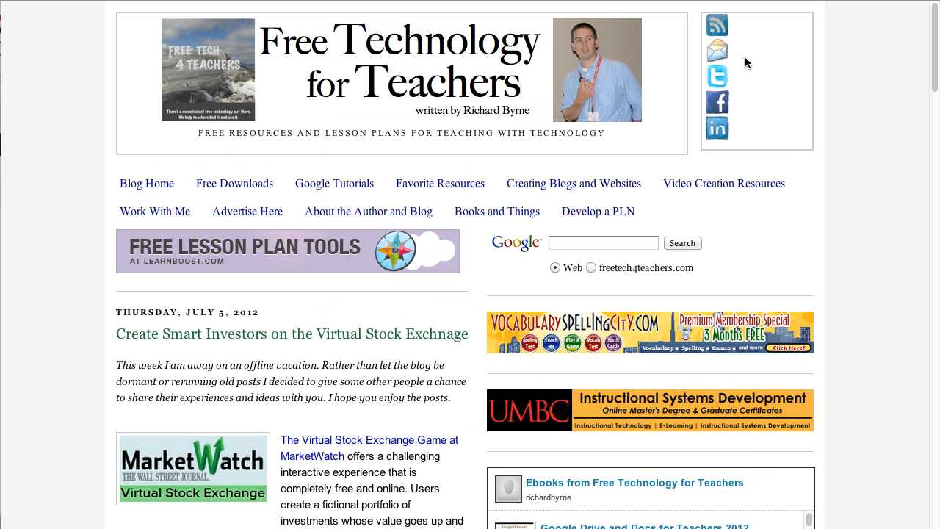